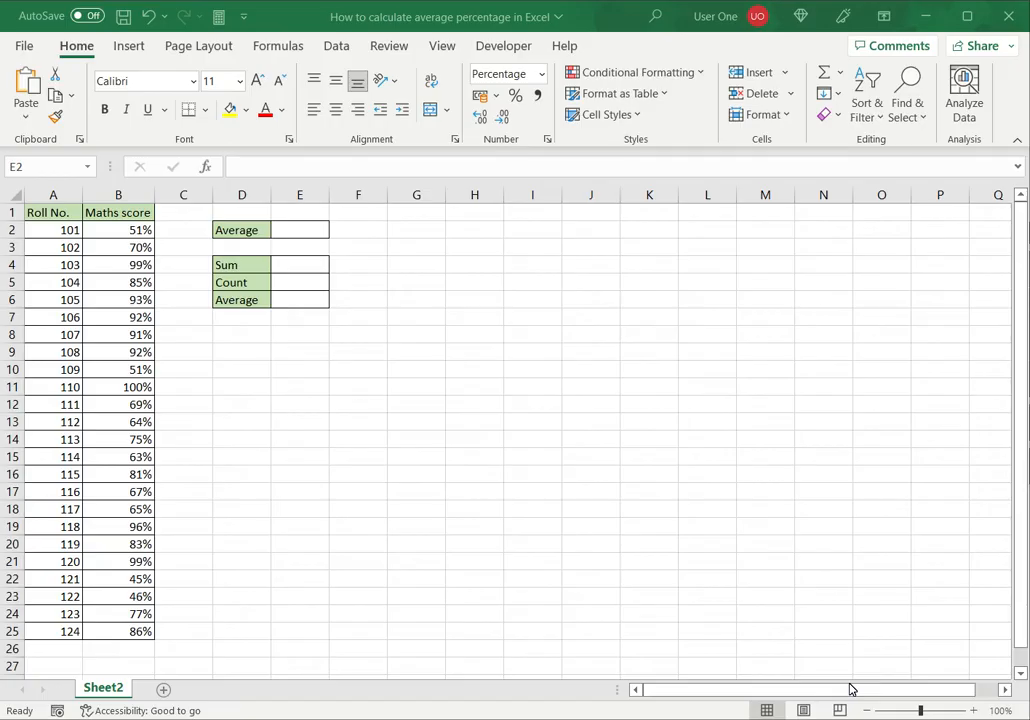
mouse_move(754, 622)
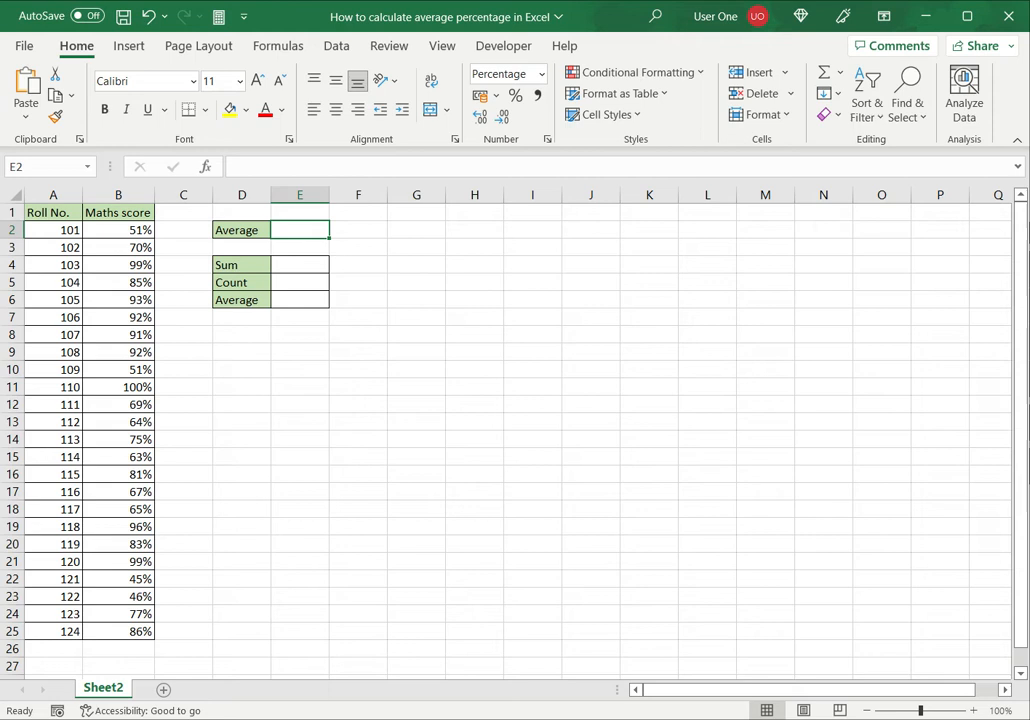
Enter =AVERAGE(B2:B25) in E2 so the Average shows 77%, then move to E4.
text(=a)
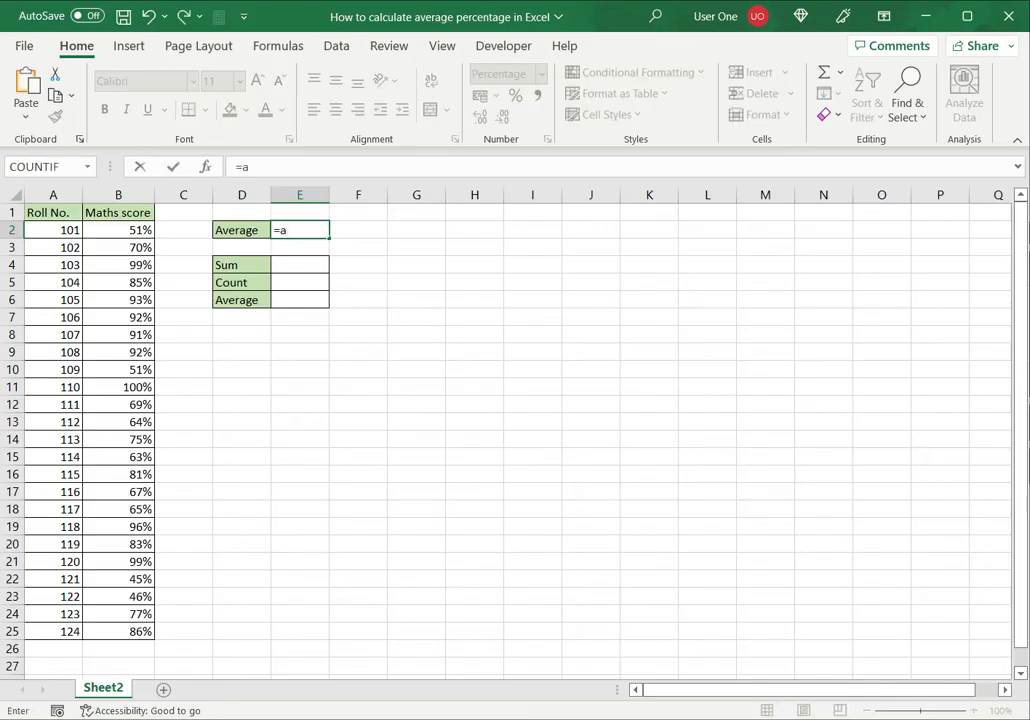
text(verage(B2:B25)
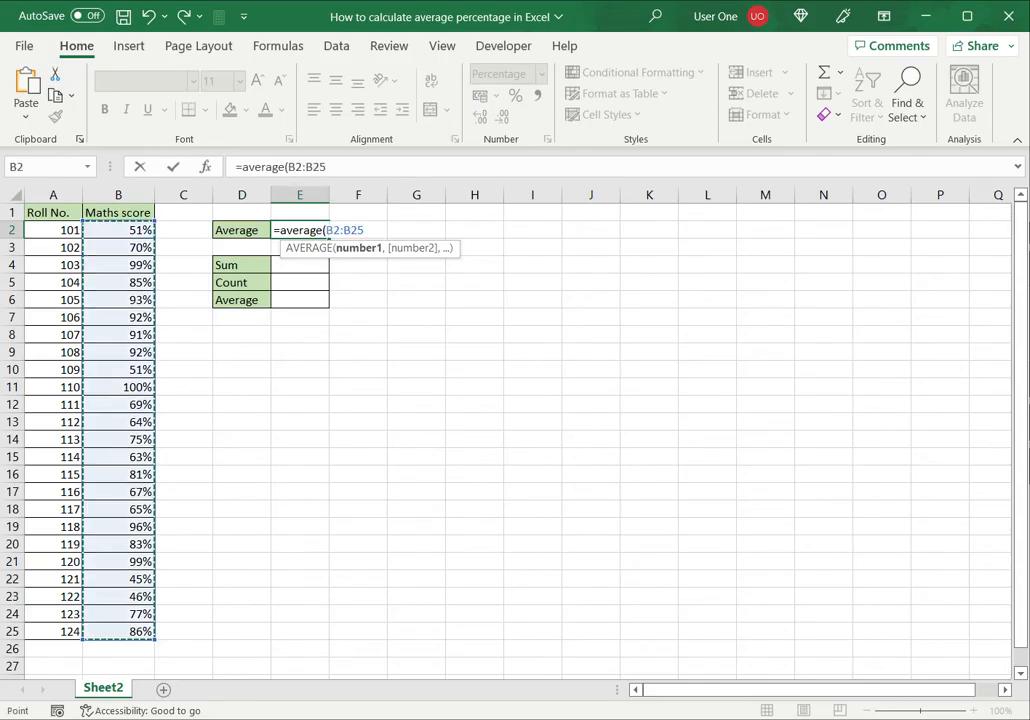
key(Return)
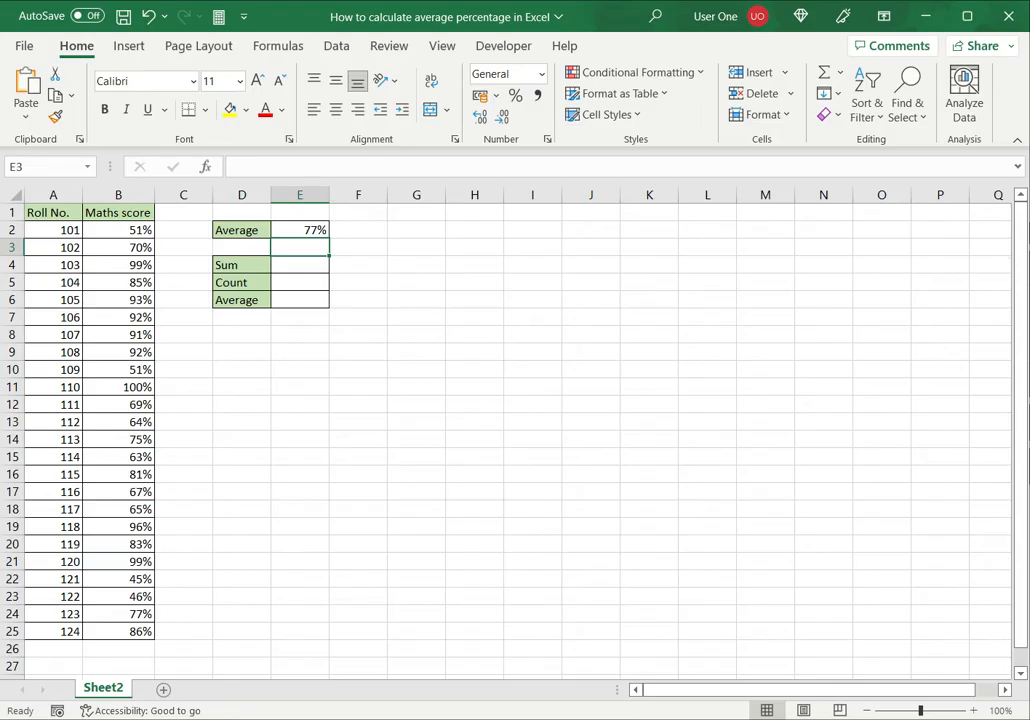
click(300, 264)
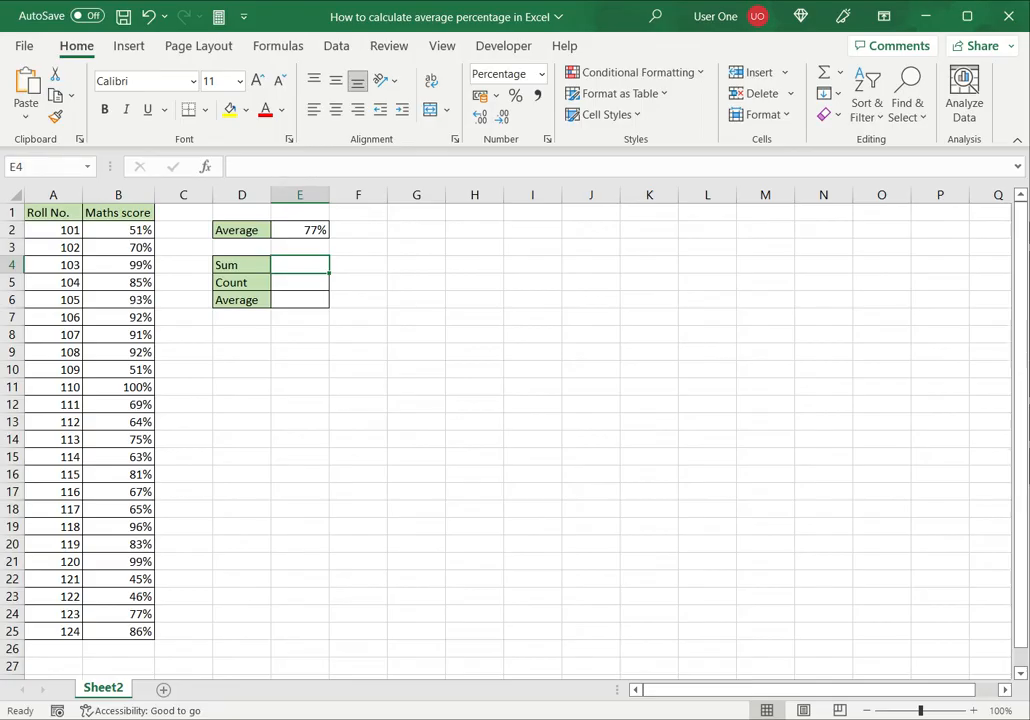
Enter =SUM(B2:B25) in E4 giving 1840%, and begin a formula in E5.
text(=sum(B2:B25)
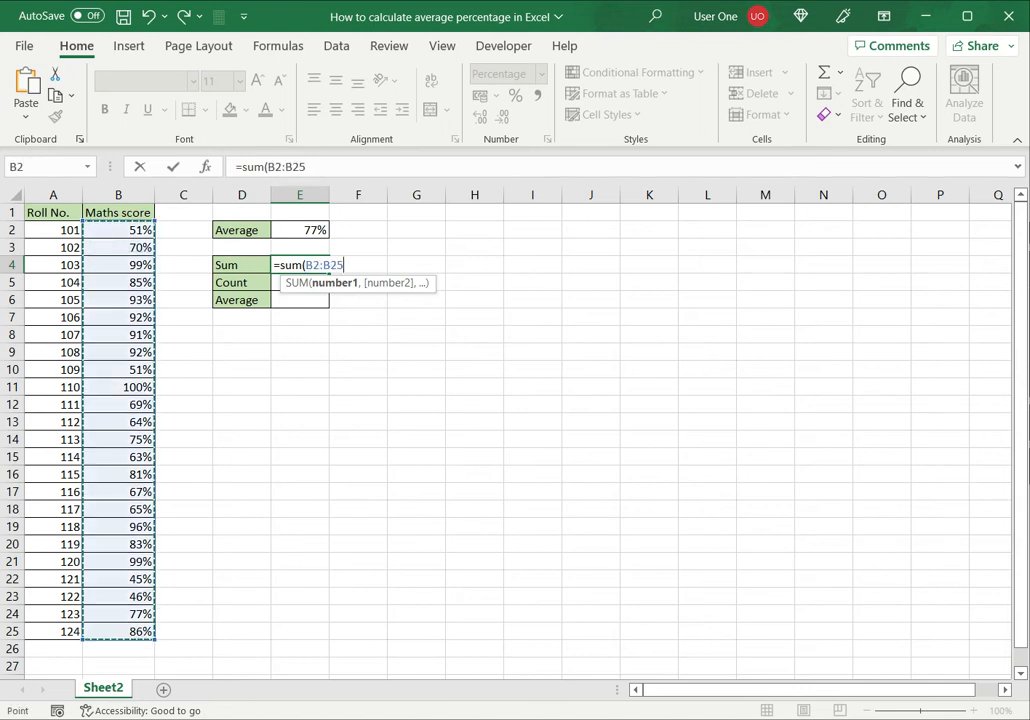
text())
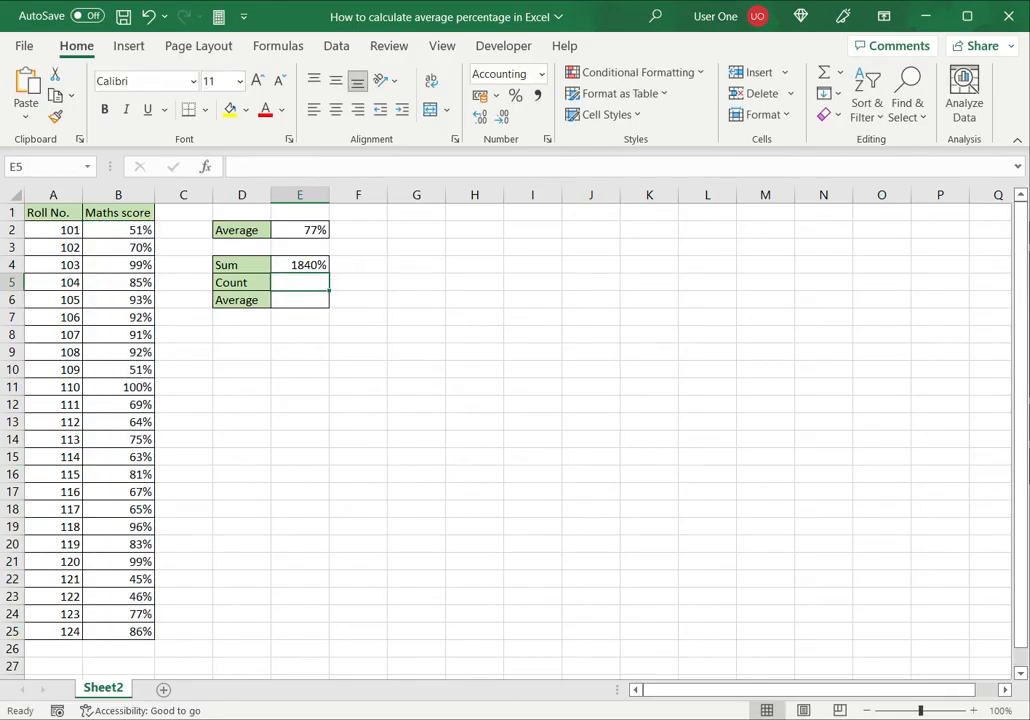
text(=)
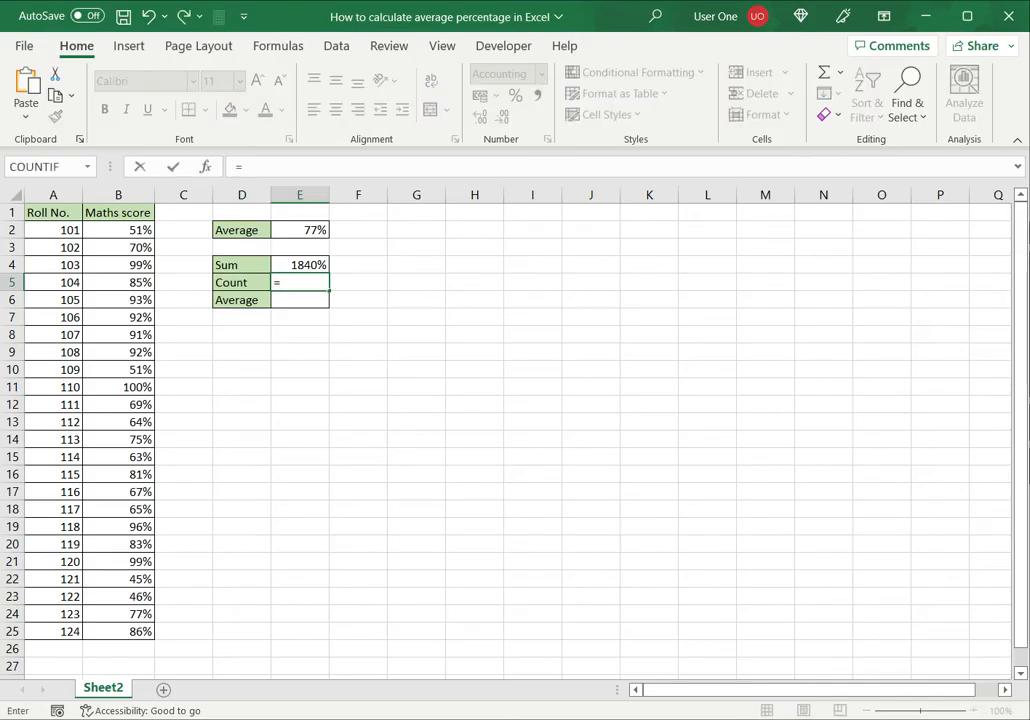
Enter =COUNT(B2:B25) in E5 showing 24.00, then move to E6.
text(count()
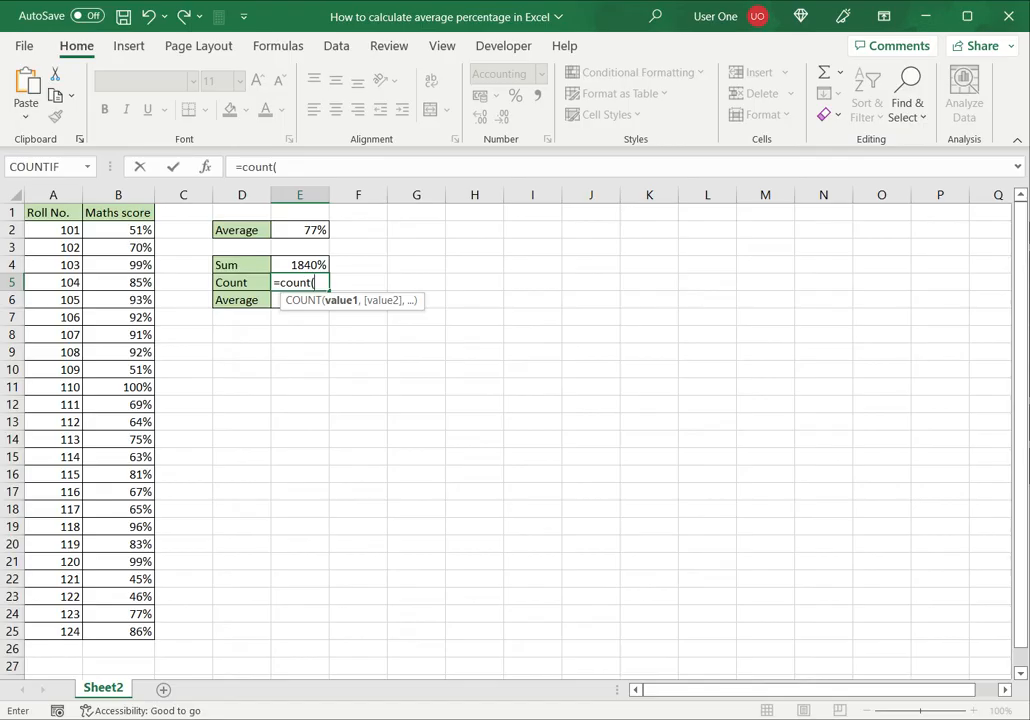
drag(118, 228, 118, 632)
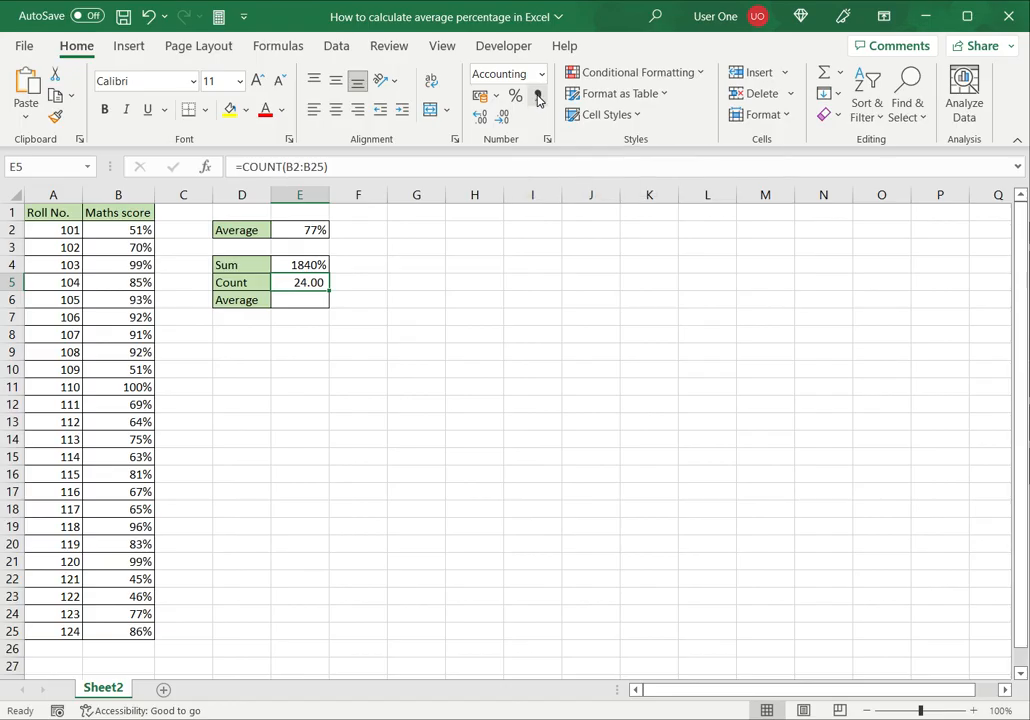
click(300, 300)
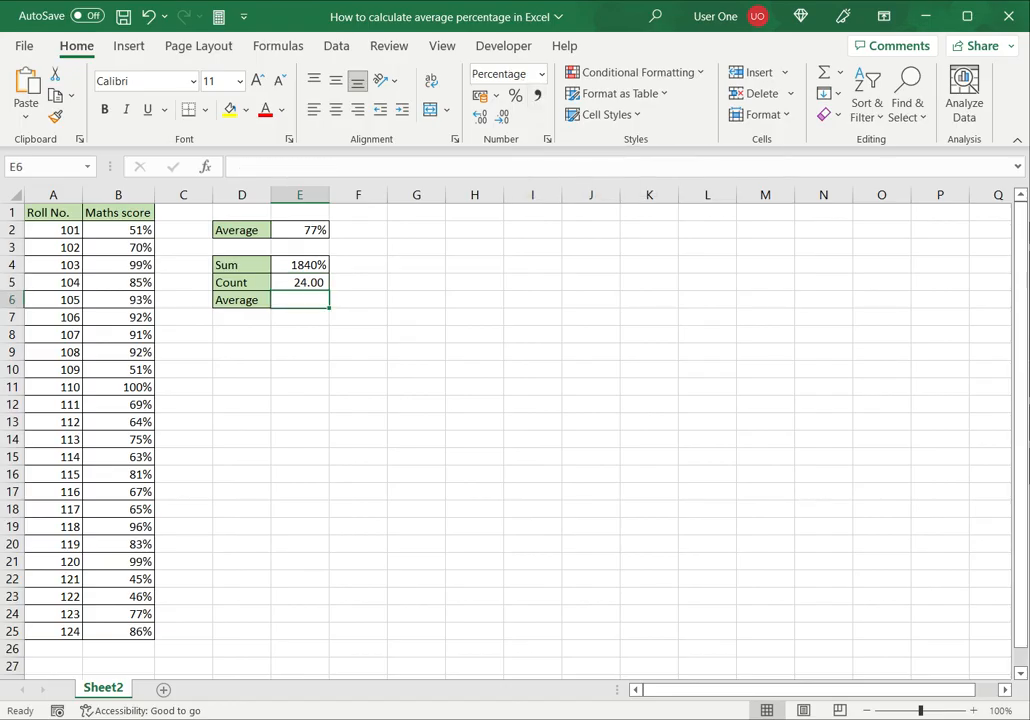
Enter =E4/E5 in E6 so the Average shows 77%, and review the formula.
text(=)
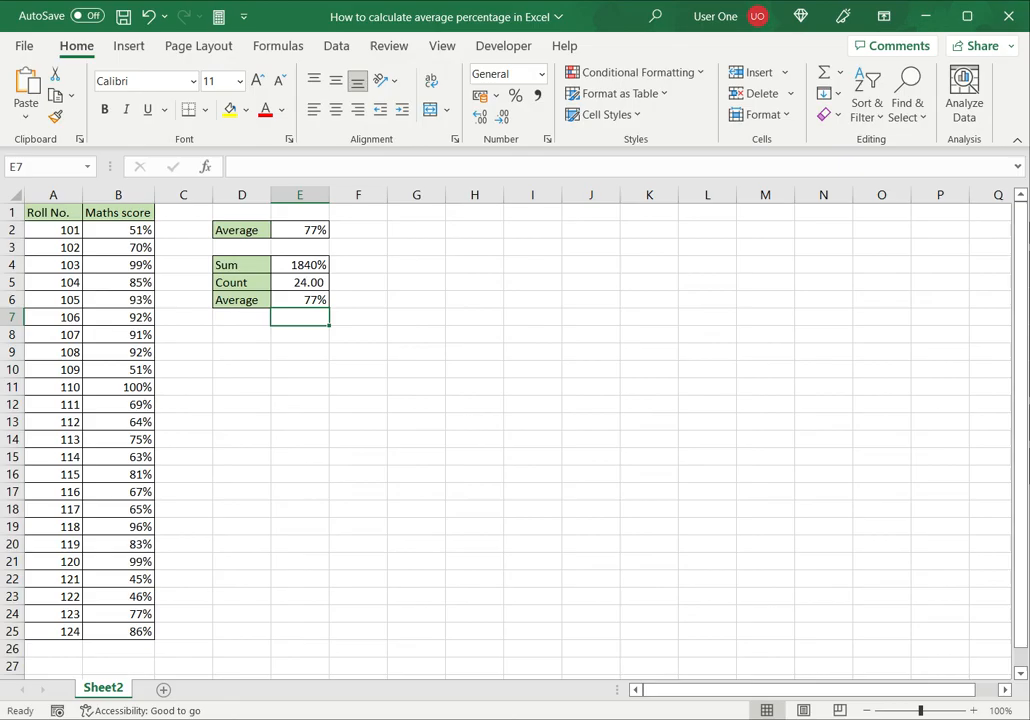
click(300, 300)
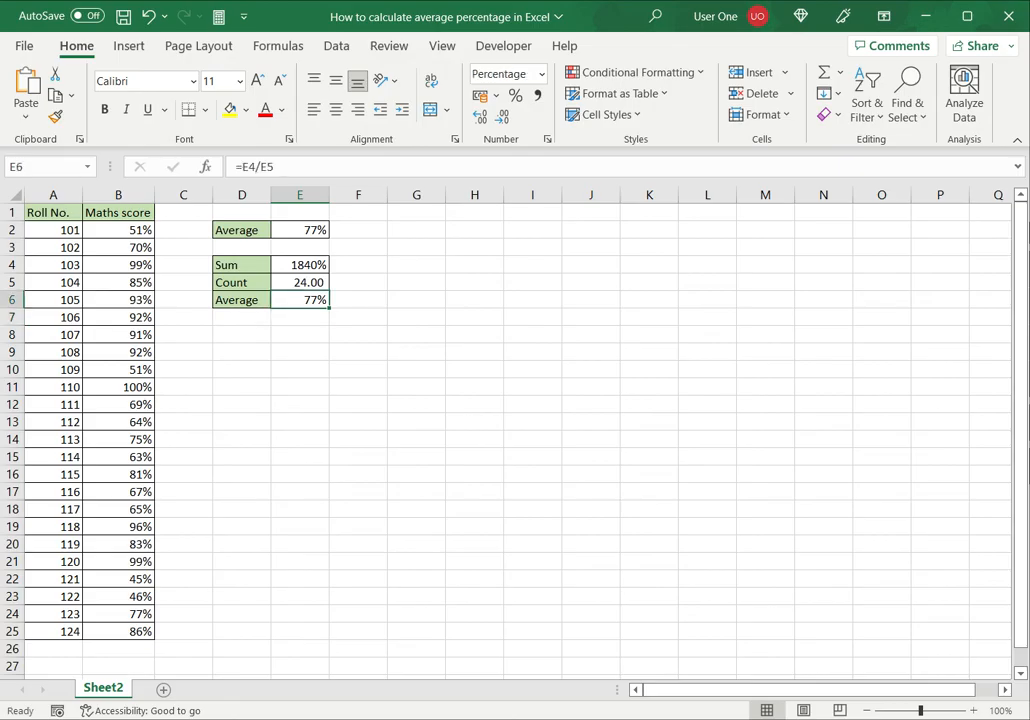